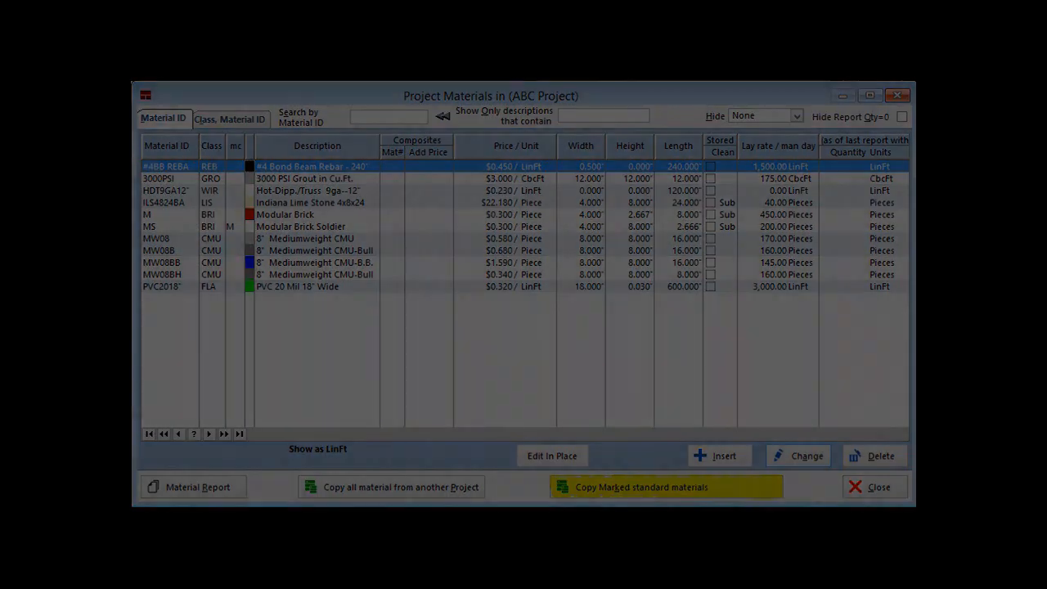
Search standard materials for RES and mark #4/#5 rebar, #4 spiders and 2500PSICY grout.
click(641, 487)
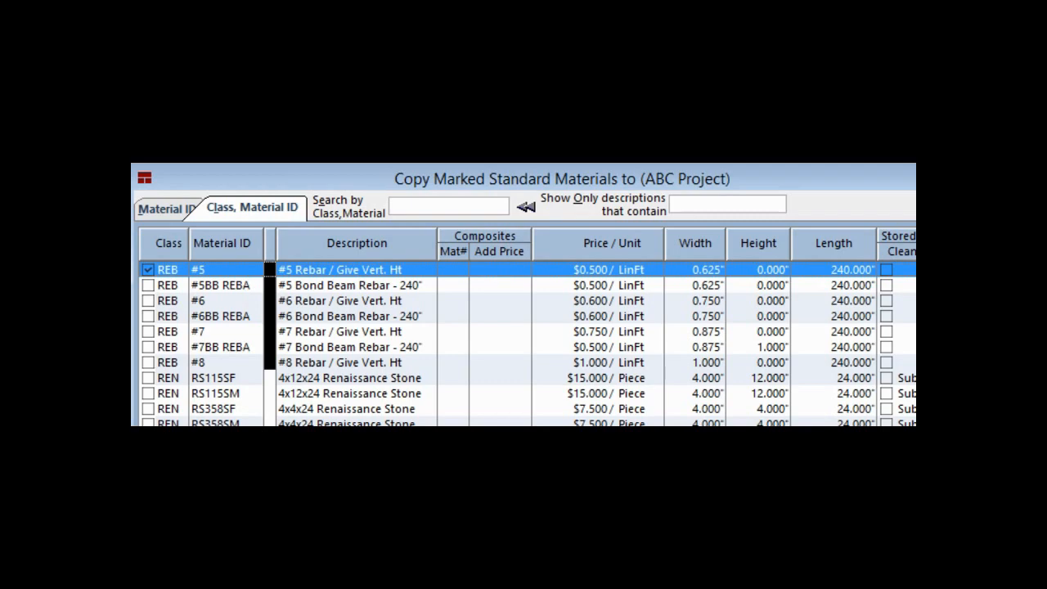
text(RES)
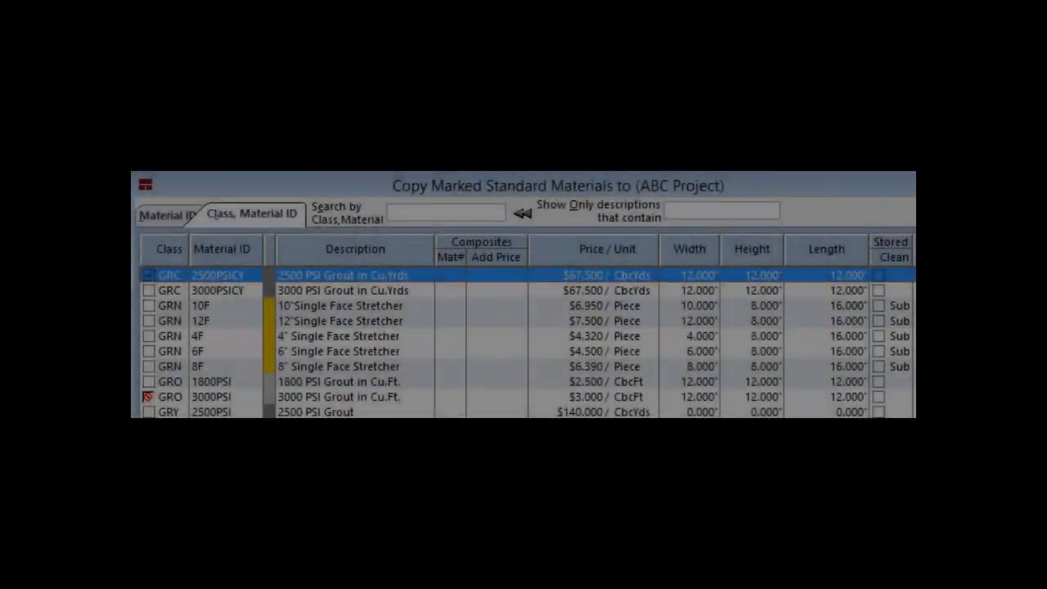
click(149, 275)
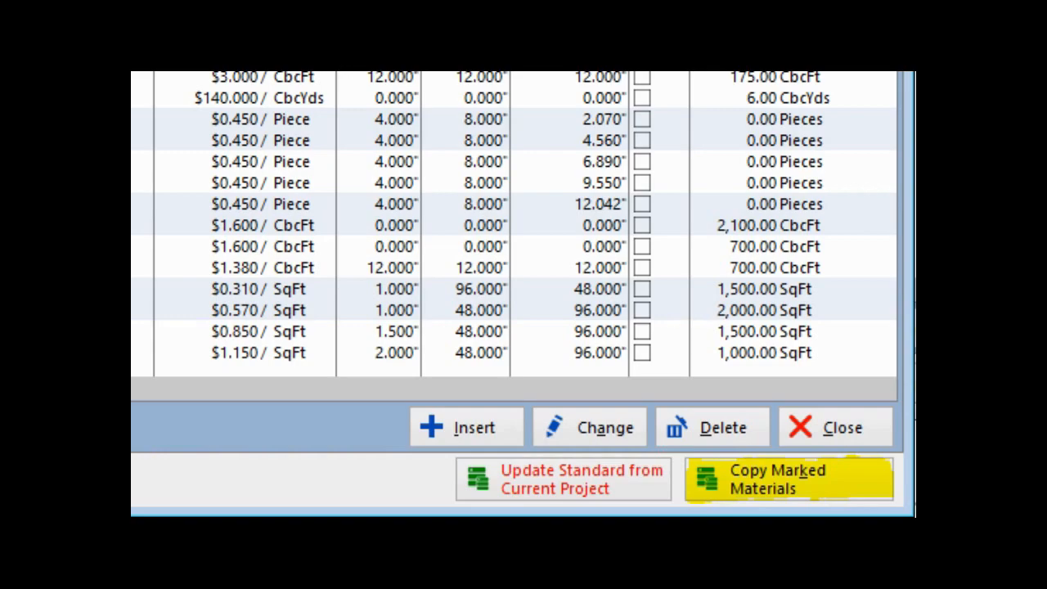
Copy #4 rebar, #4 spiders, #5 rebar and 2500 PSI grout into ABC Project's materials.
click(788, 479)
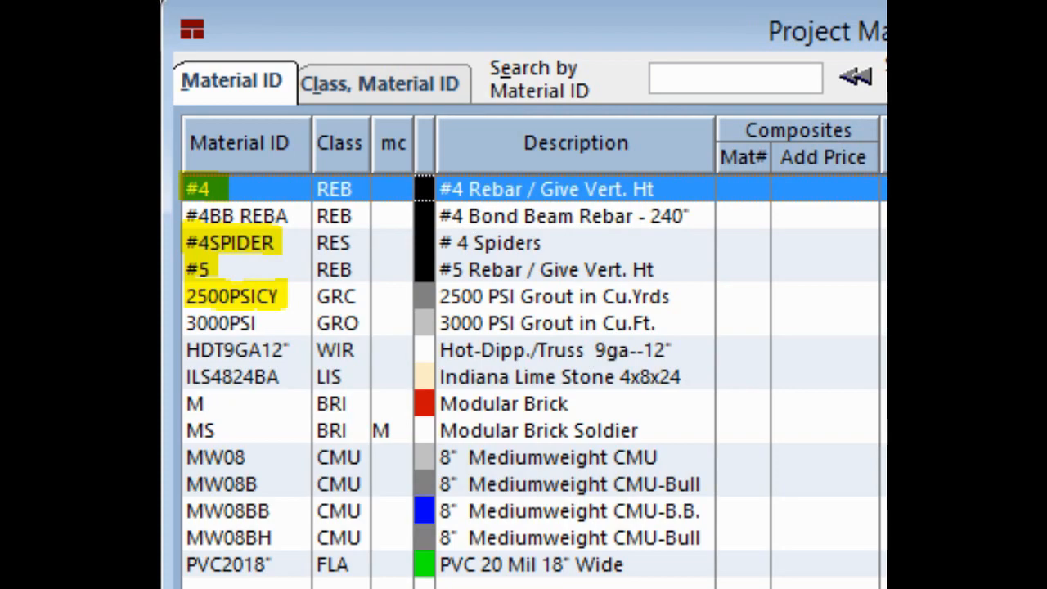
Change the #4 rebar material's display colour to red.
double_click(205, 189)
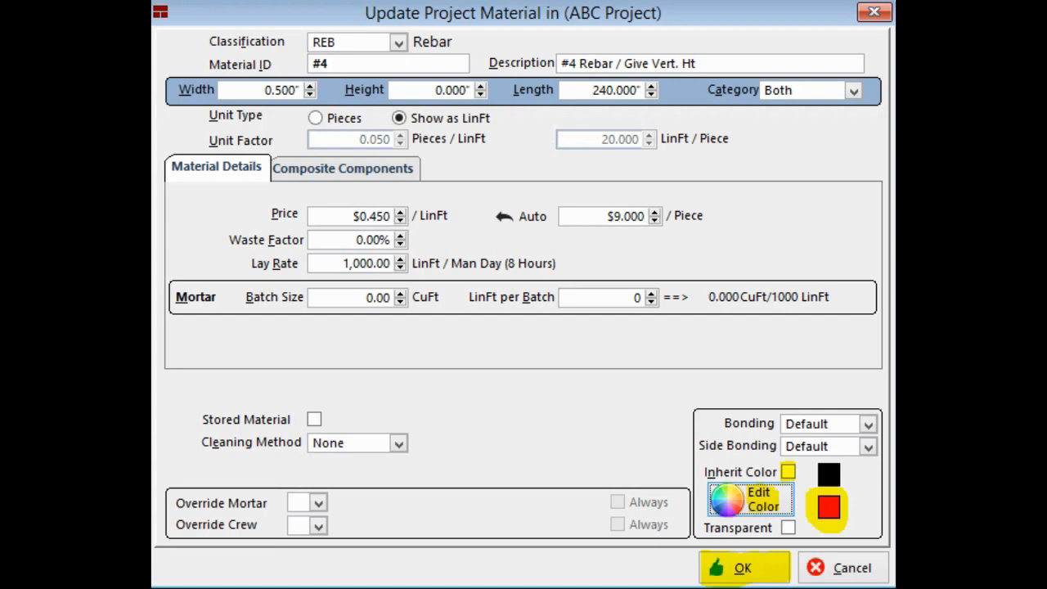
click(742, 568)
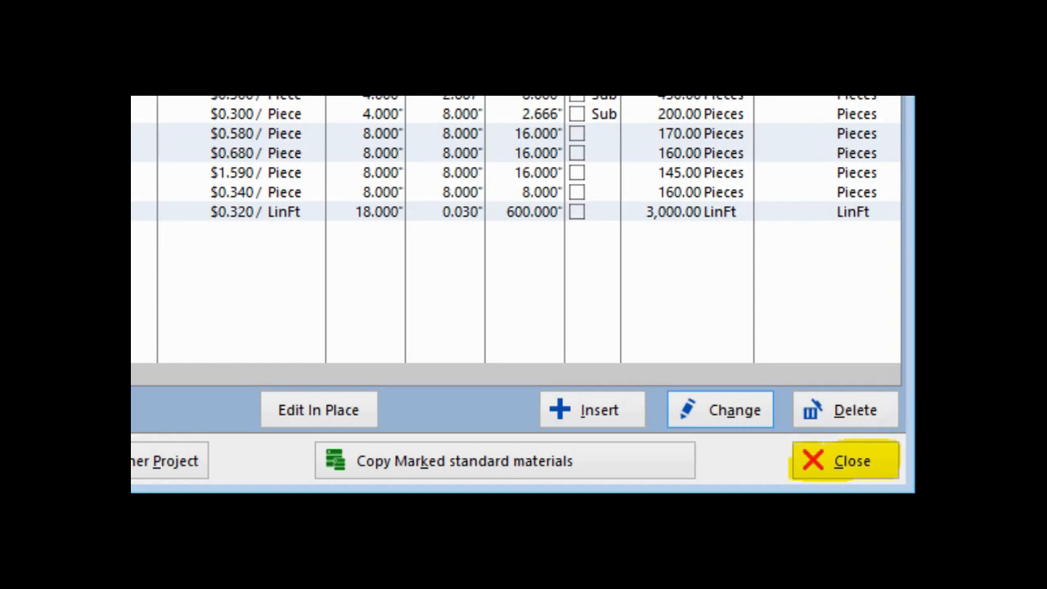
Close the materials list and insert a new North Wall Rebar (NWR) schedule.
click(846, 459)
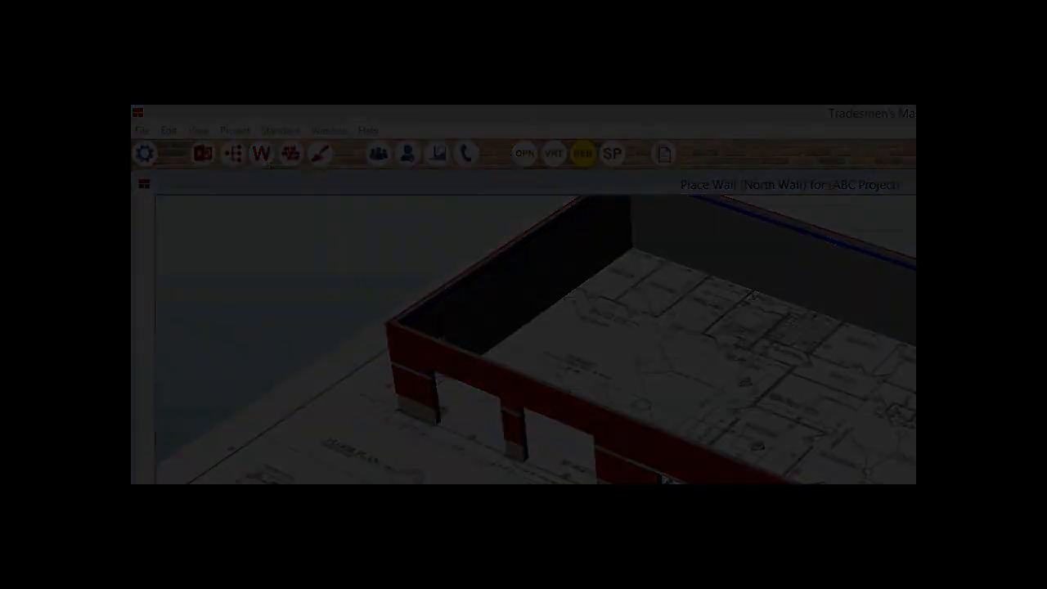
click(583, 153)
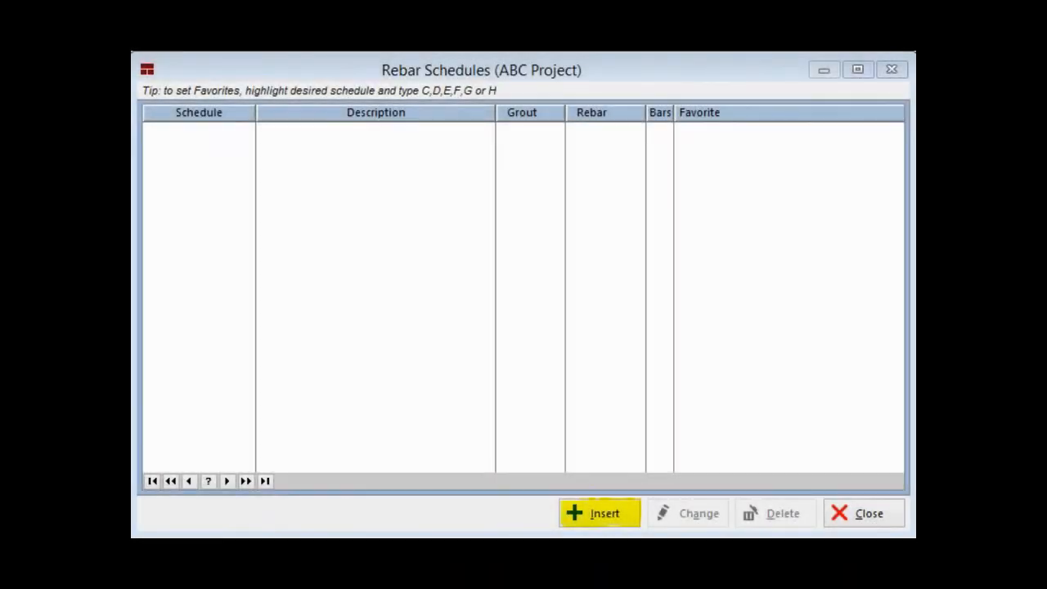
click(604, 513)
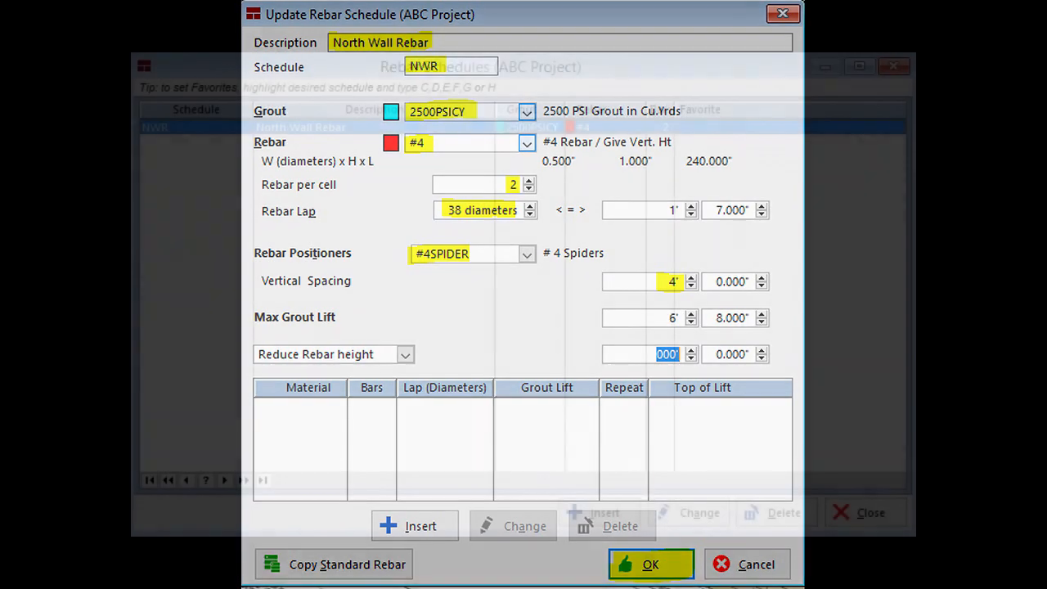
Save NWR, then create schedule CJR from it with two #5 bars per cell.
click(651, 564)
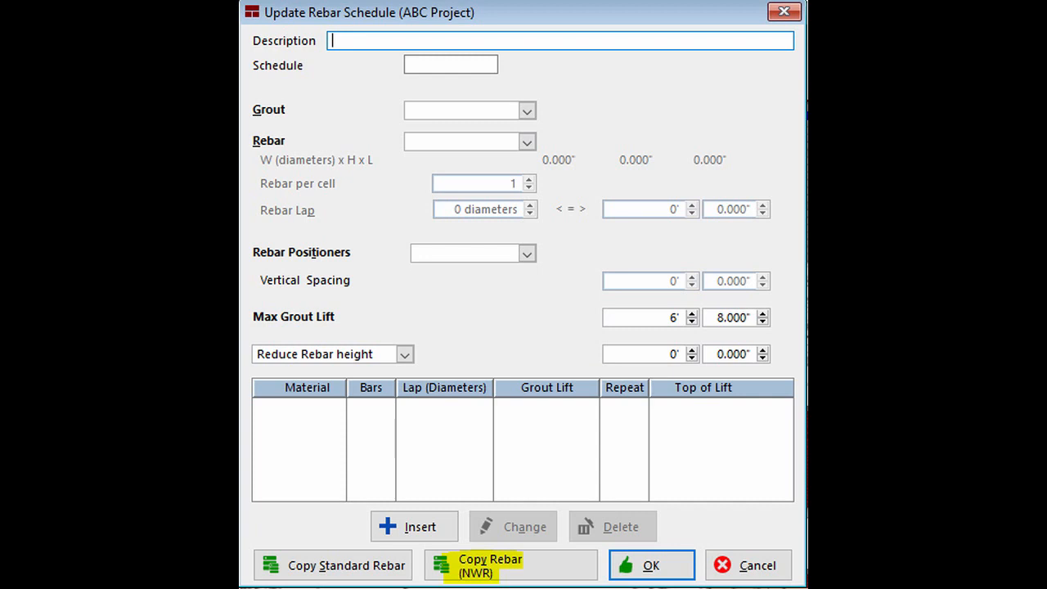
click(510, 565)
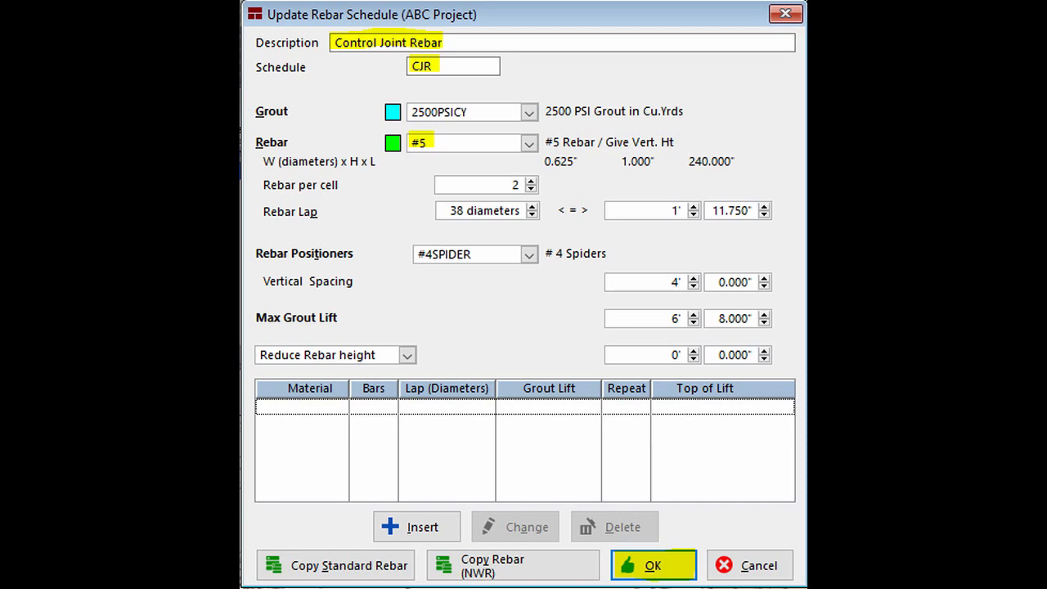
click(653, 564)
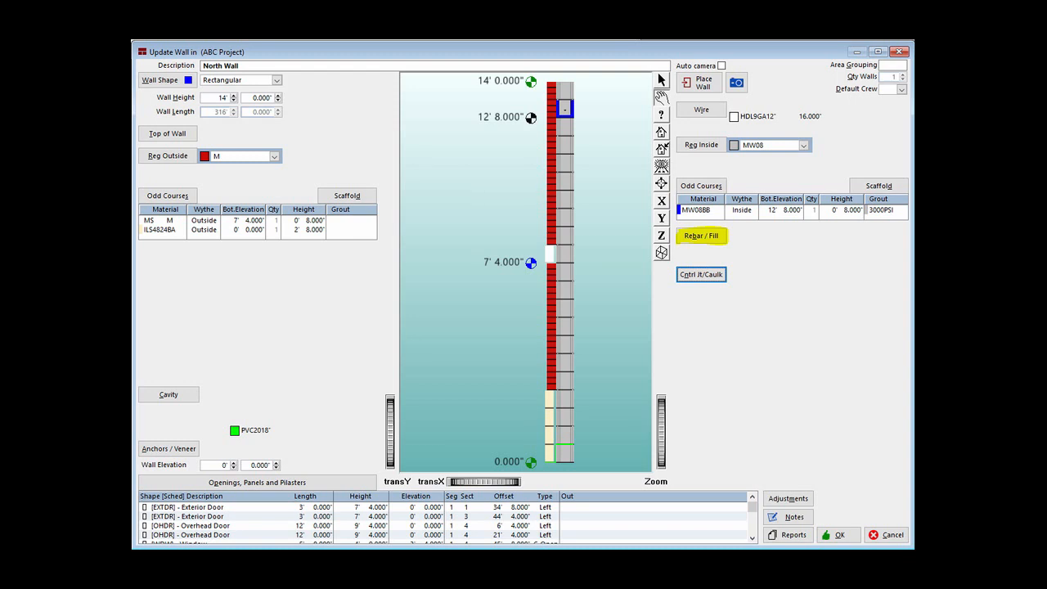
Open the North Wall's Rebar / Fill settings.
click(701, 236)
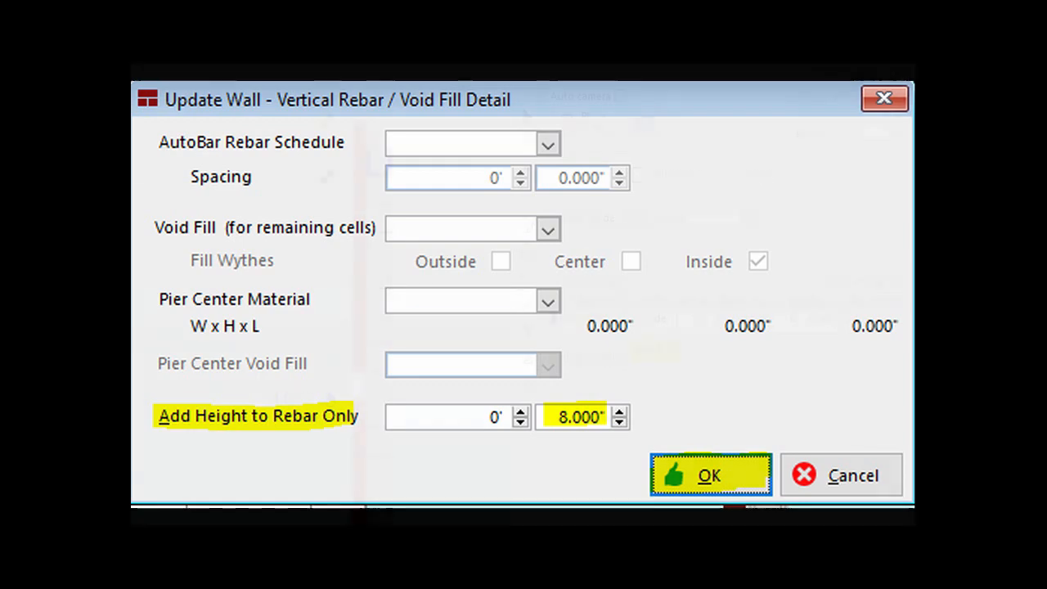
Save 8.000" of added rebar height on the North Wall.
click(709, 474)
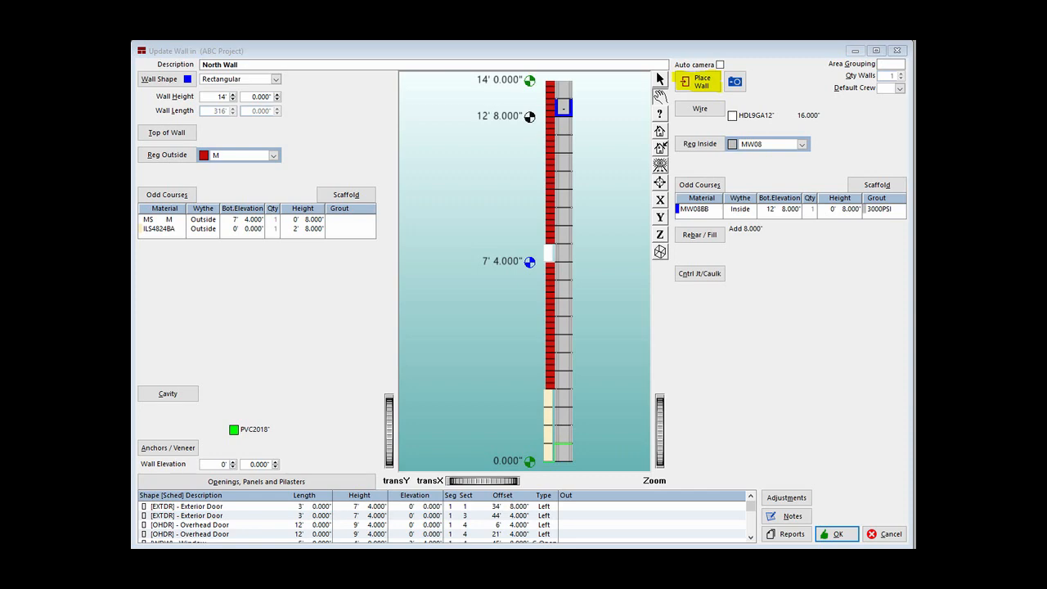
click(837, 533)
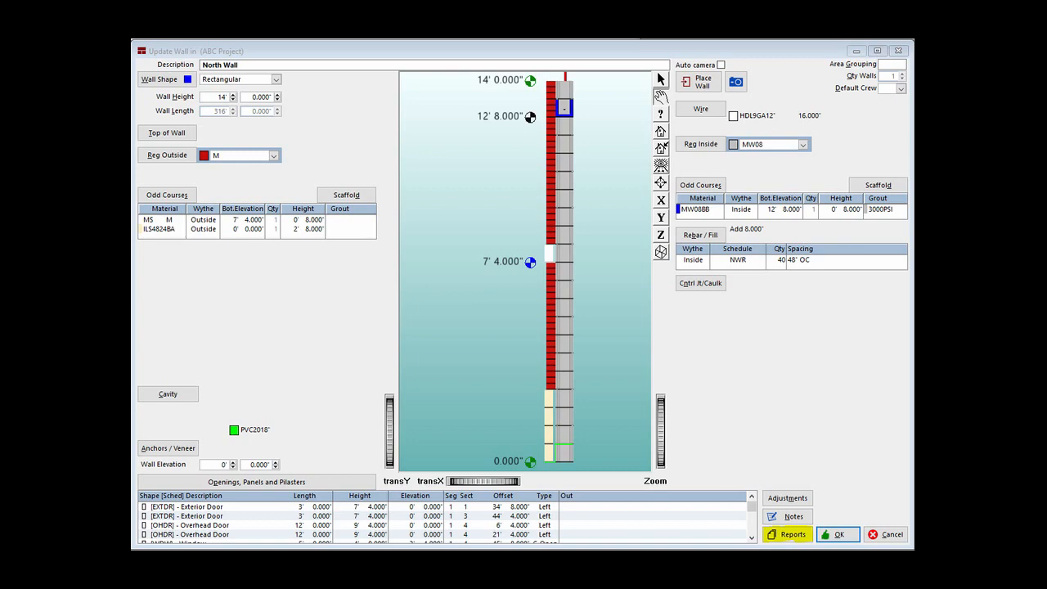
Run the Quantity Bid Price report with totals only and cut lengths, then close the preview.
click(787, 535)
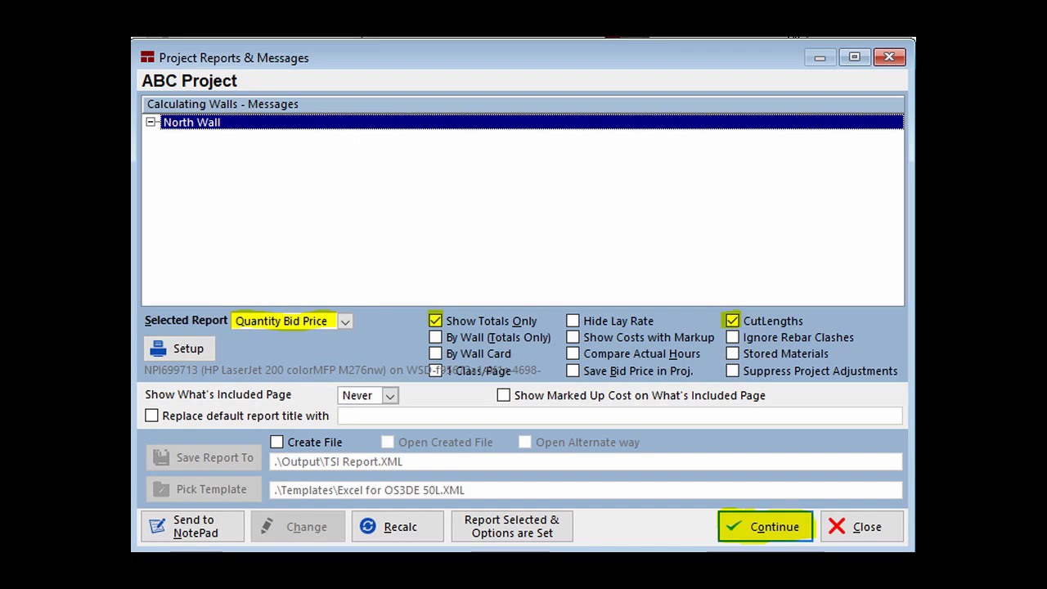
click(764, 527)
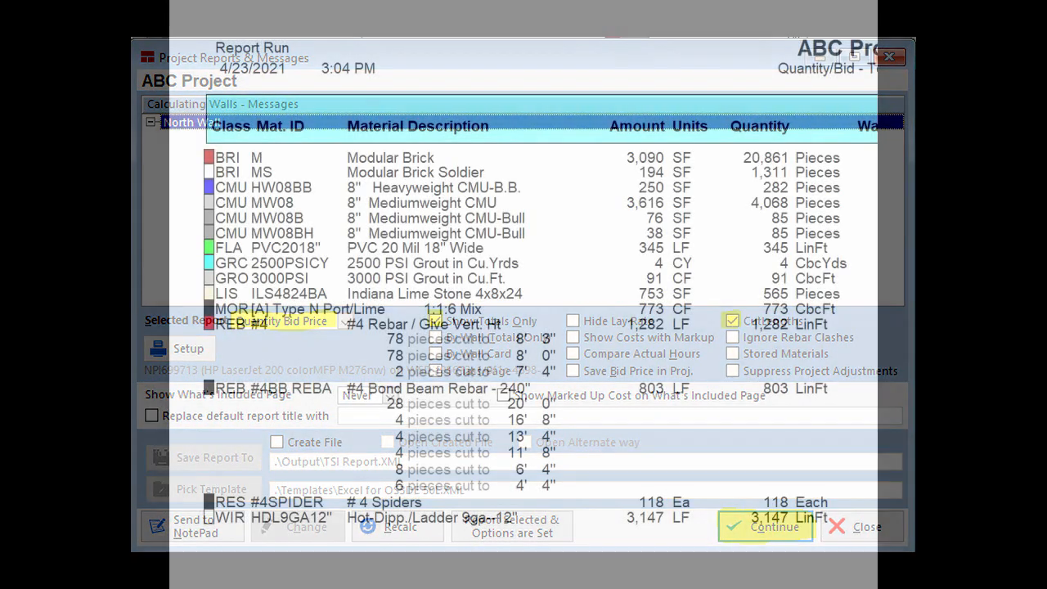
click(764, 527)
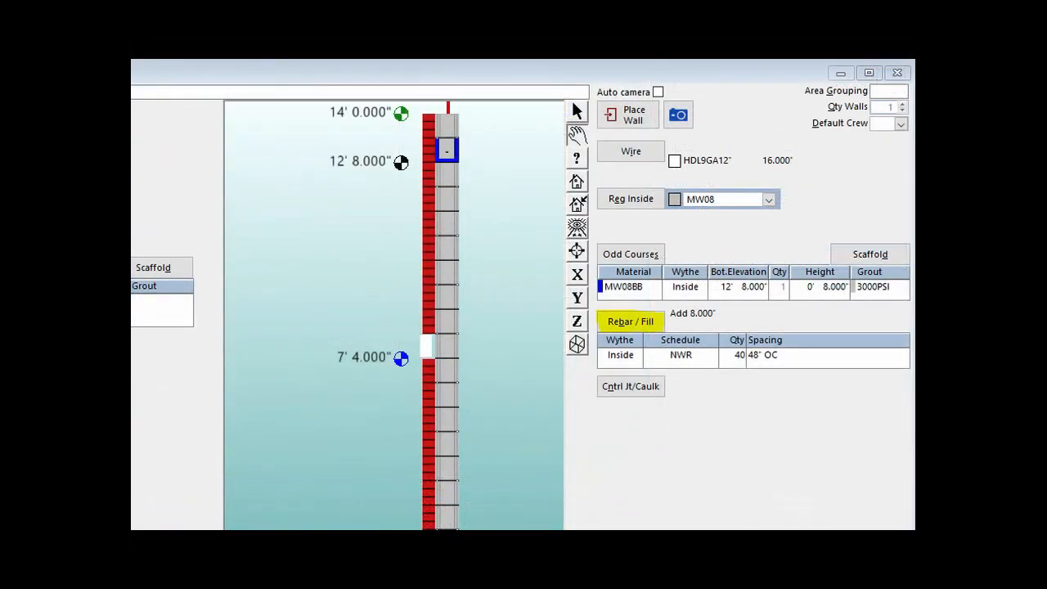
click(630, 321)
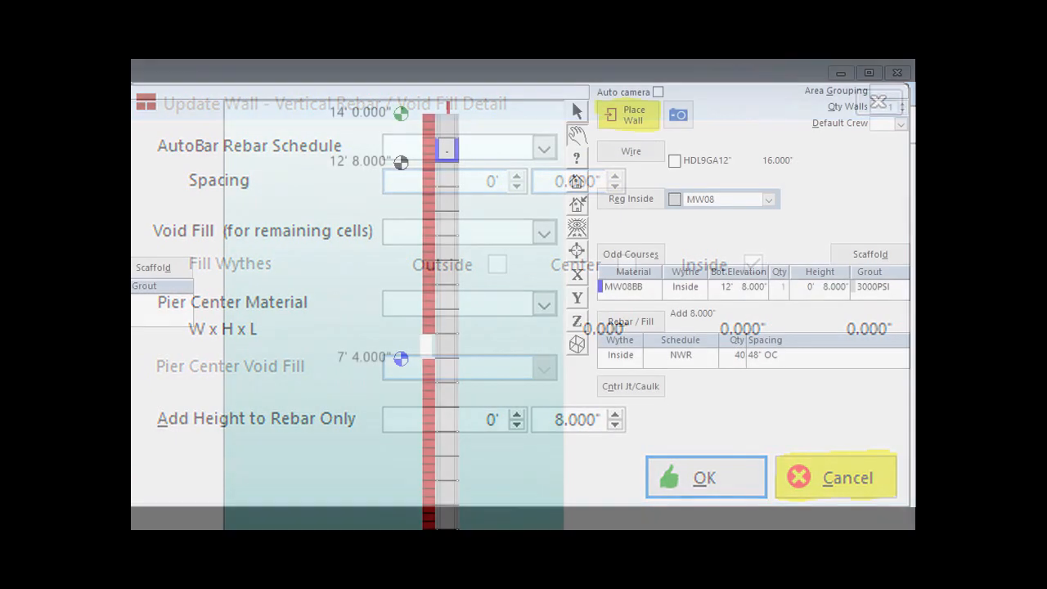
click(706, 477)
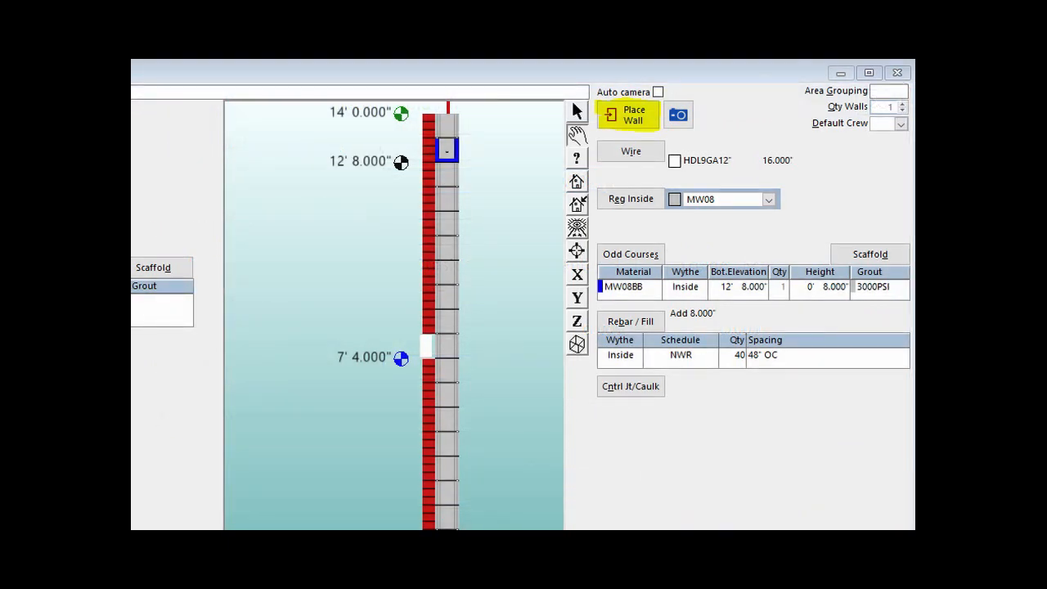